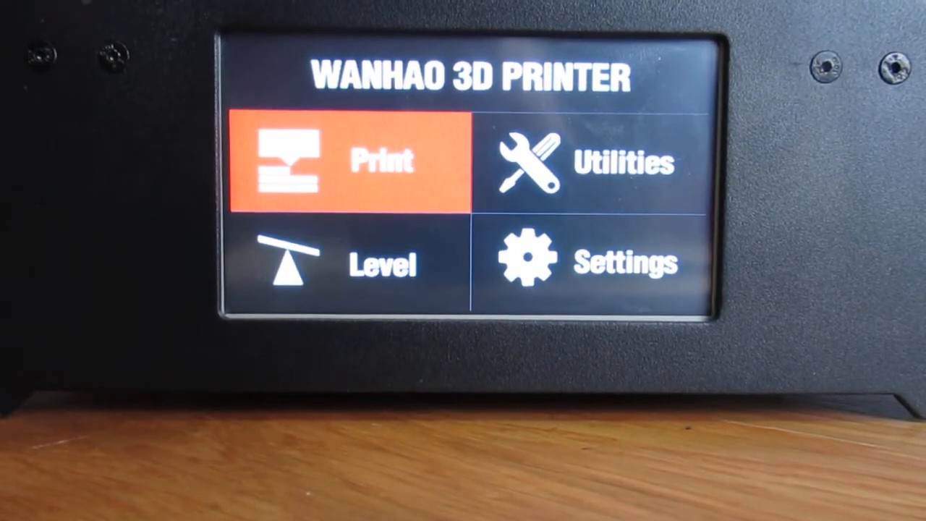
# Bring up the Choose leveling method screen from the main menu's Level entry.
pyautogui.click(340, 159)
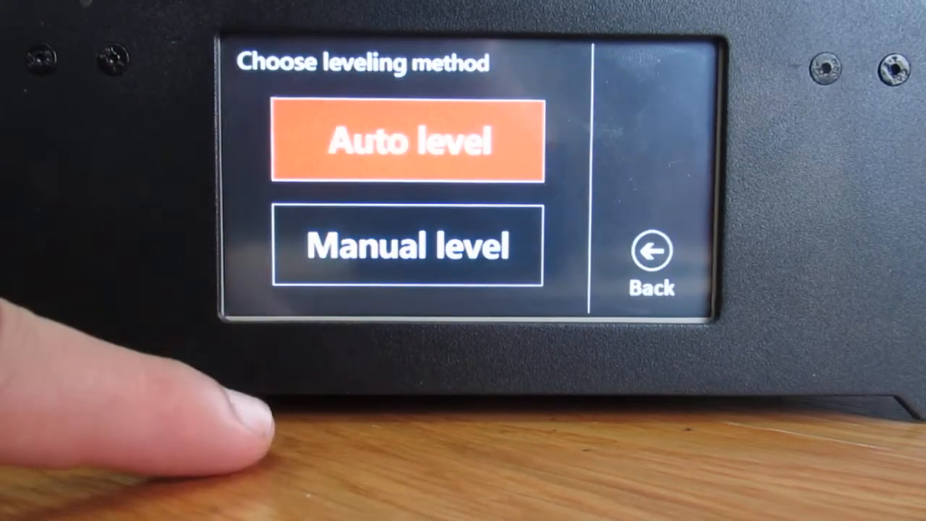
pyautogui.click(650, 257)
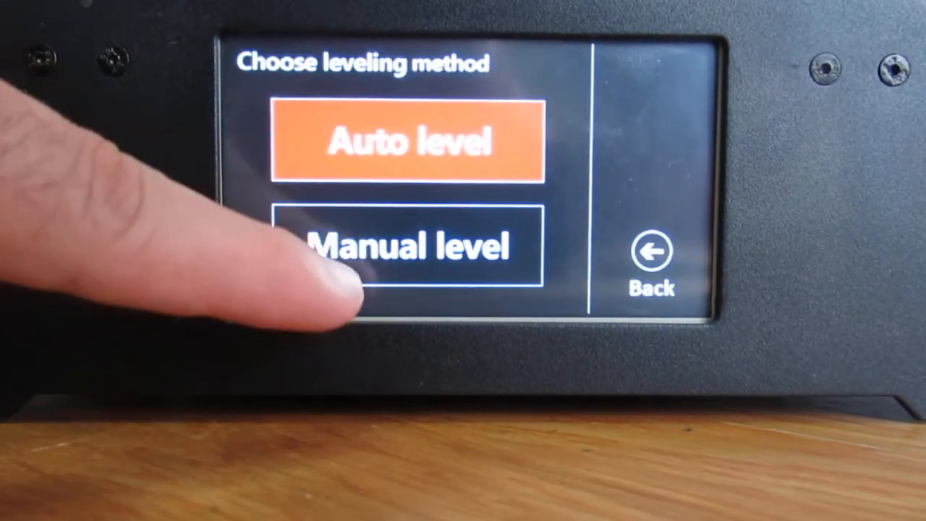
pyautogui.click(408, 249)
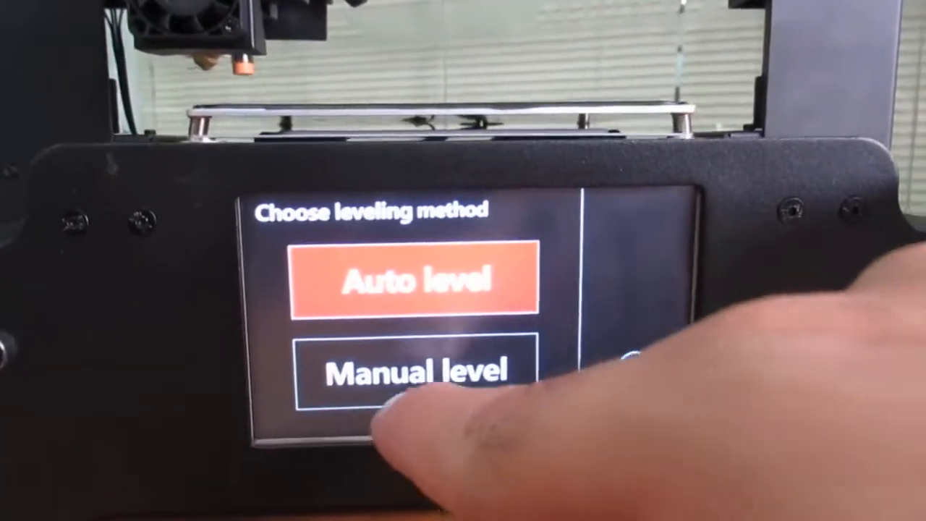
# Choose Manual level and confirm YES to clearing auto leveling data, reaching the P1–P4 screen.
pyautogui.click(419, 369)
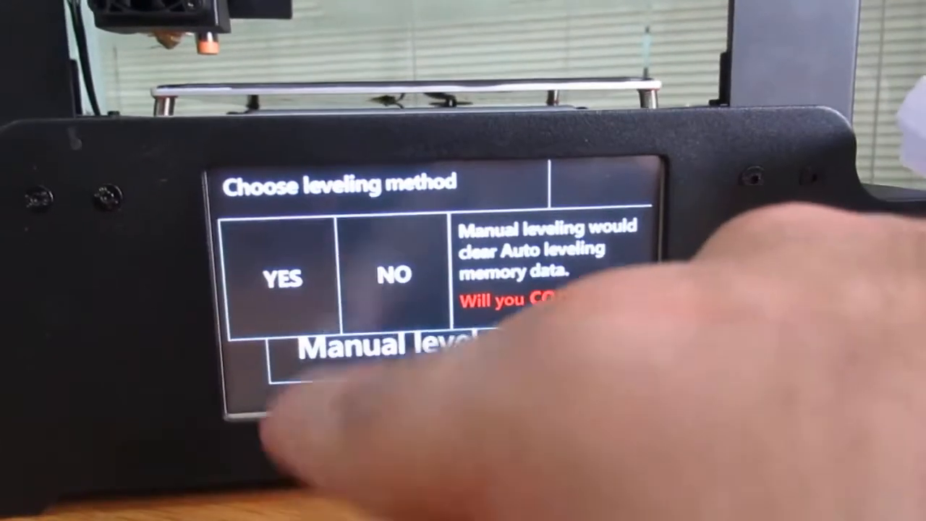
pyautogui.click(282, 277)
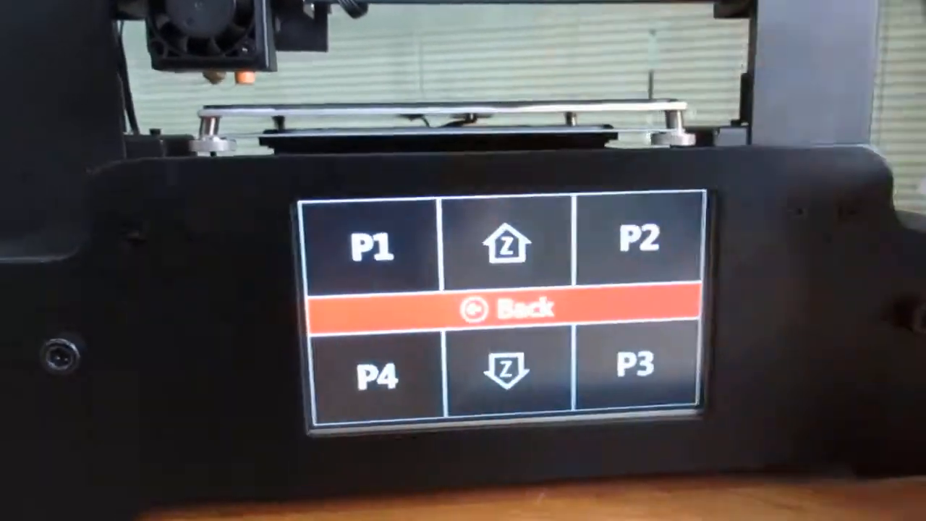